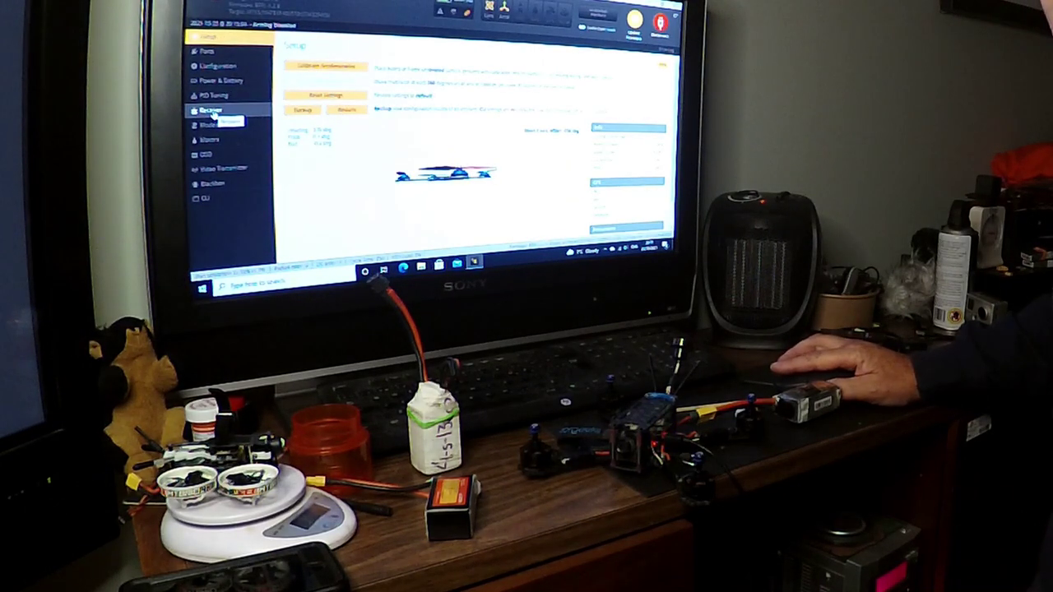
# Switch from the Receiver tab to the Modes tab to review arming and failsafe
pyautogui.click(211, 124)
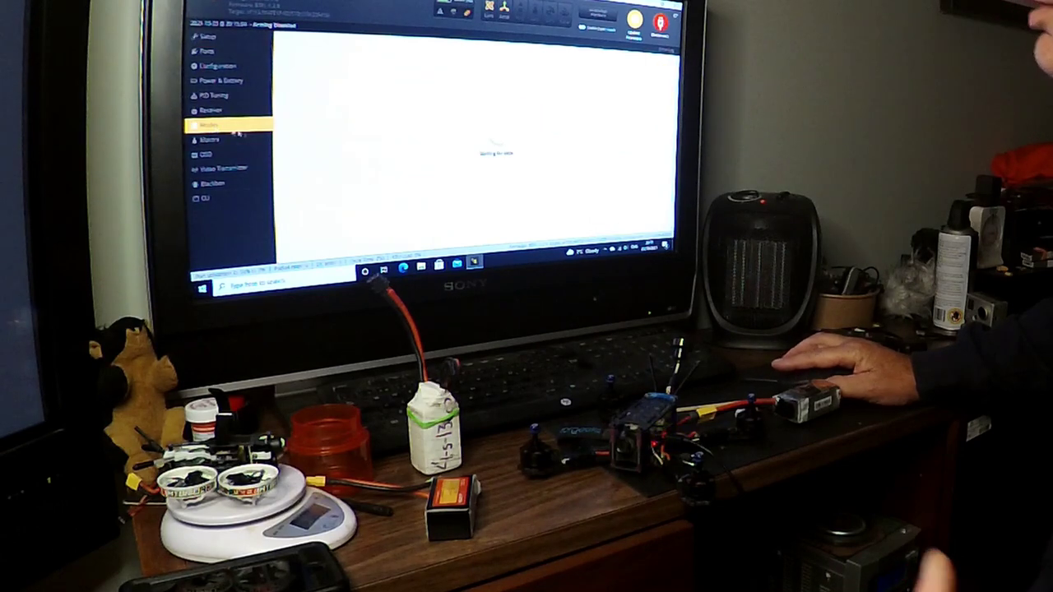